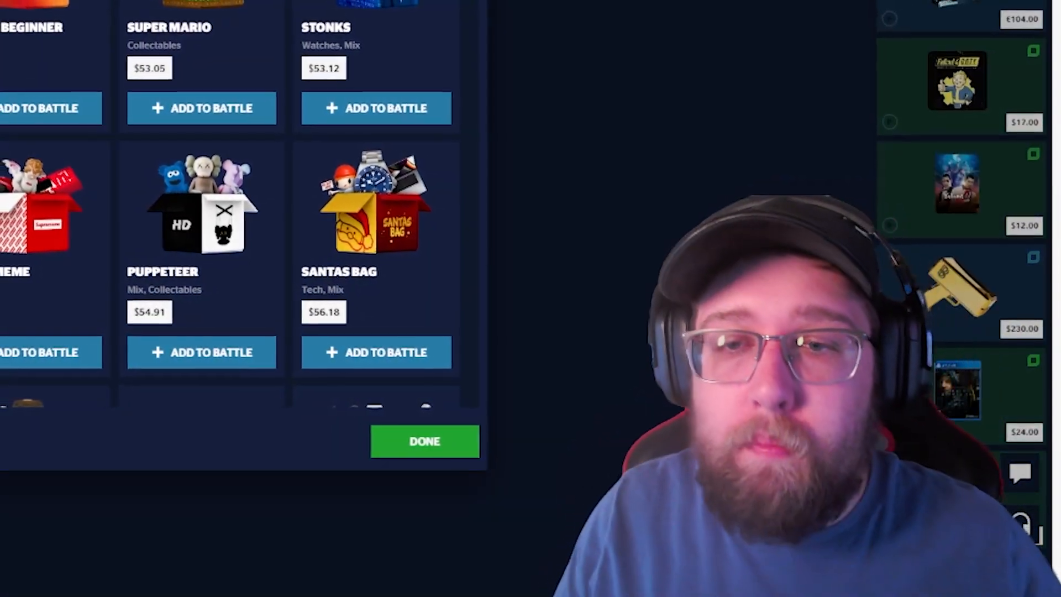
Confirm the five chosen boxes and create the $256.50 battle, landing on the battles list
{"action": "left_click", "coordinate": [425, 442]}
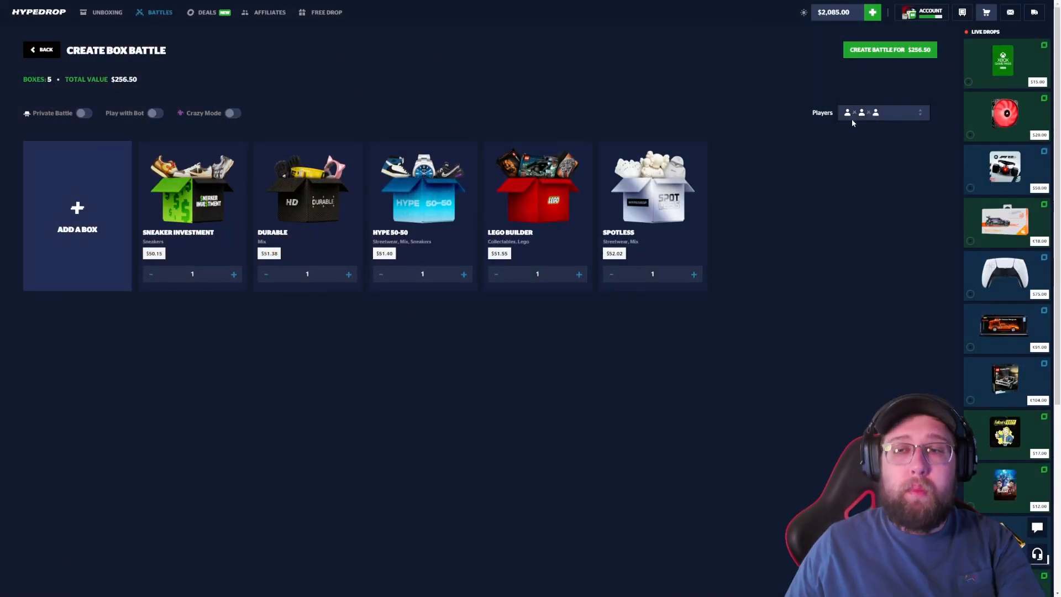
{"action": "left_click", "coordinate": [889, 49]}
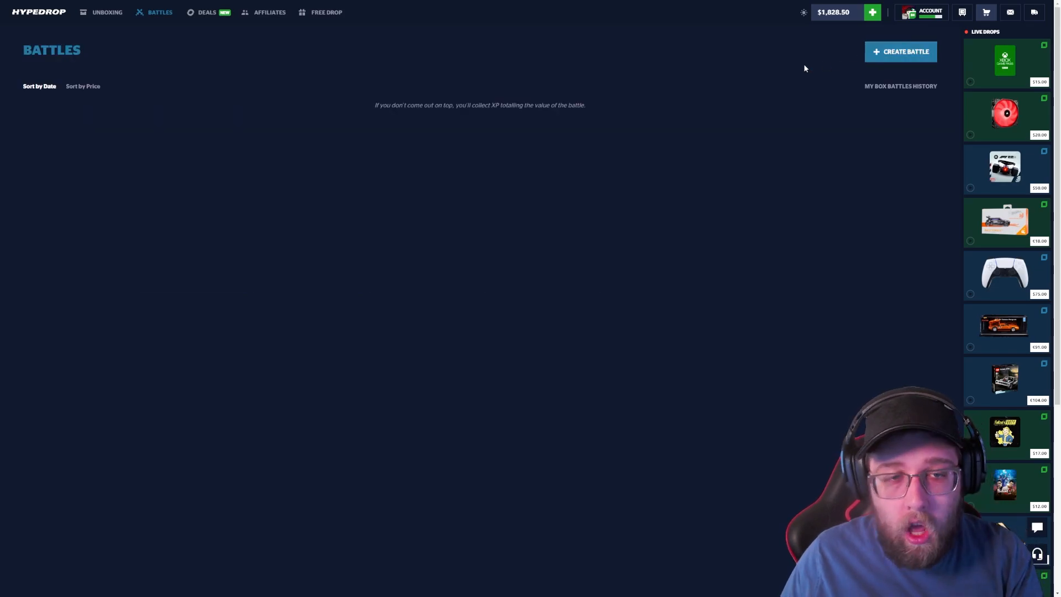
{"action": "left_click", "coordinate": [901, 51]}
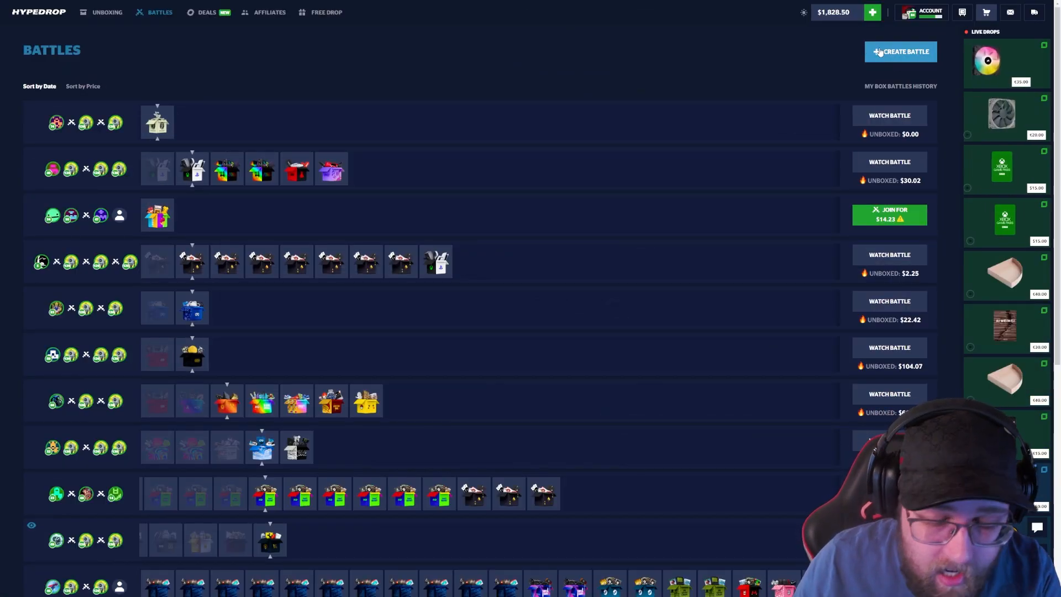
Set up a new three-box battle worth $183.03 with the BOTAI box added
{"action": "left_click", "coordinate": [900, 51]}
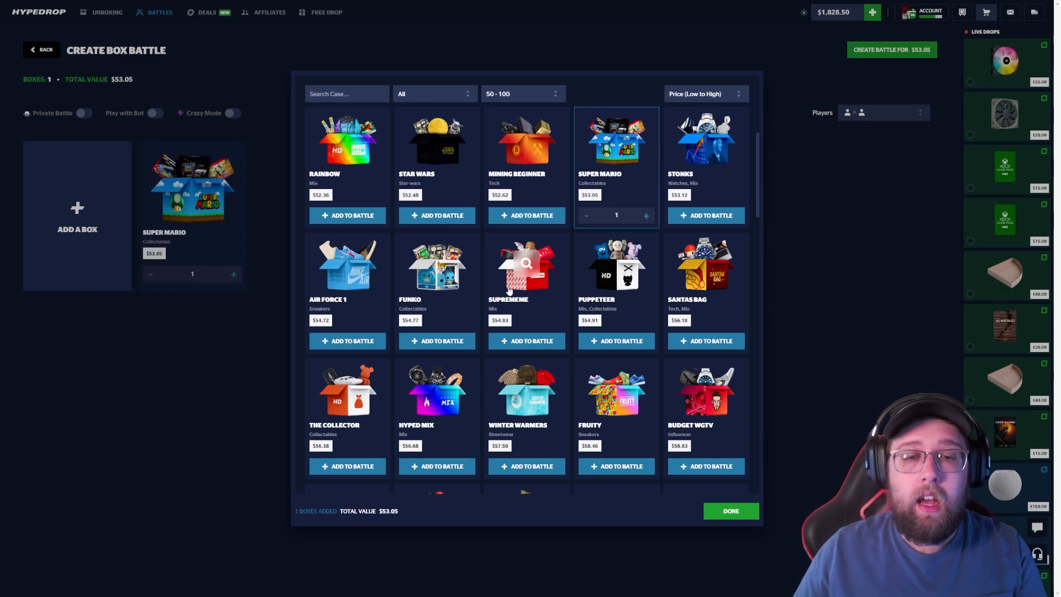
{"action": "left_click", "coordinate": [705, 93]}
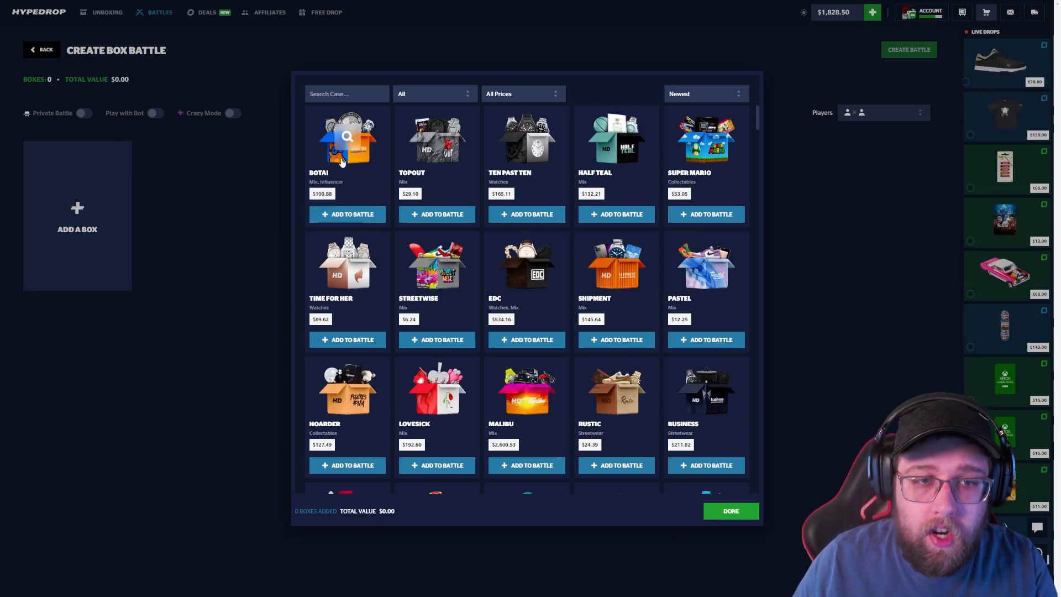
{"action": "left_click", "coordinate": [347, 214]}
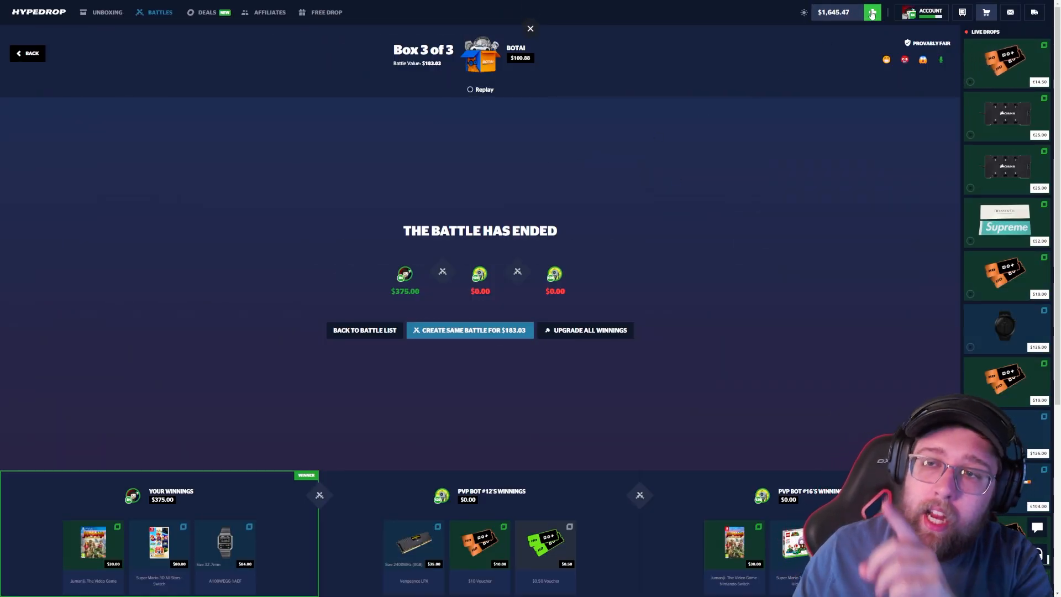
Sell the $375.00 winnings into the balance and begin a fresh battle setup
{"action": "left_click", "coordinate": [872, 12]}
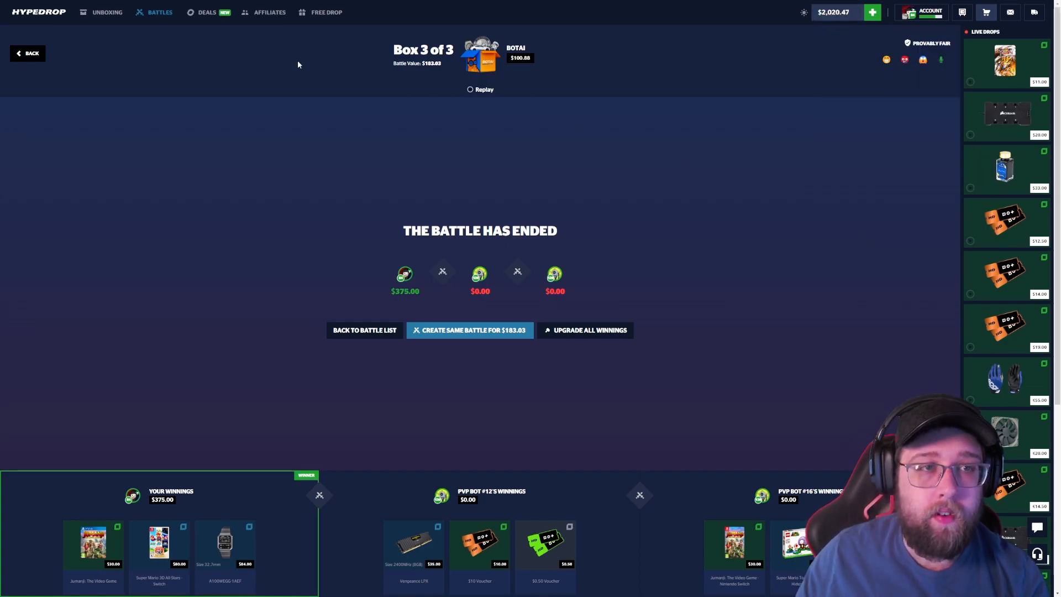
{"action": "left_click", "coordinate": [470, 330]}
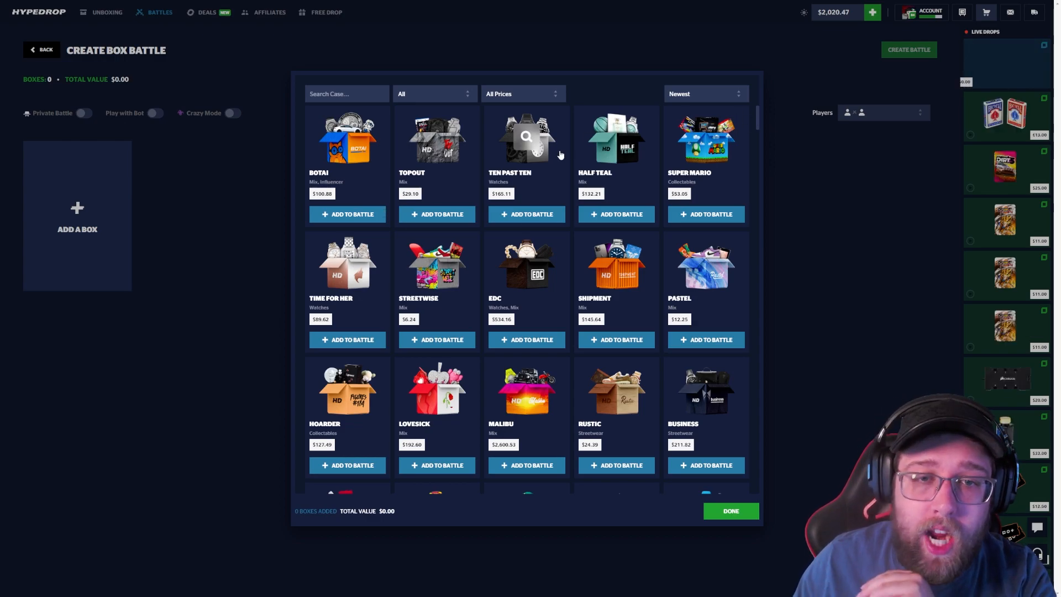
Add Half Teal with the other boxes for a $442.96 battle and fill the empty seat with a bot
{"action": "left_click", "coordinate": [617, 214]}
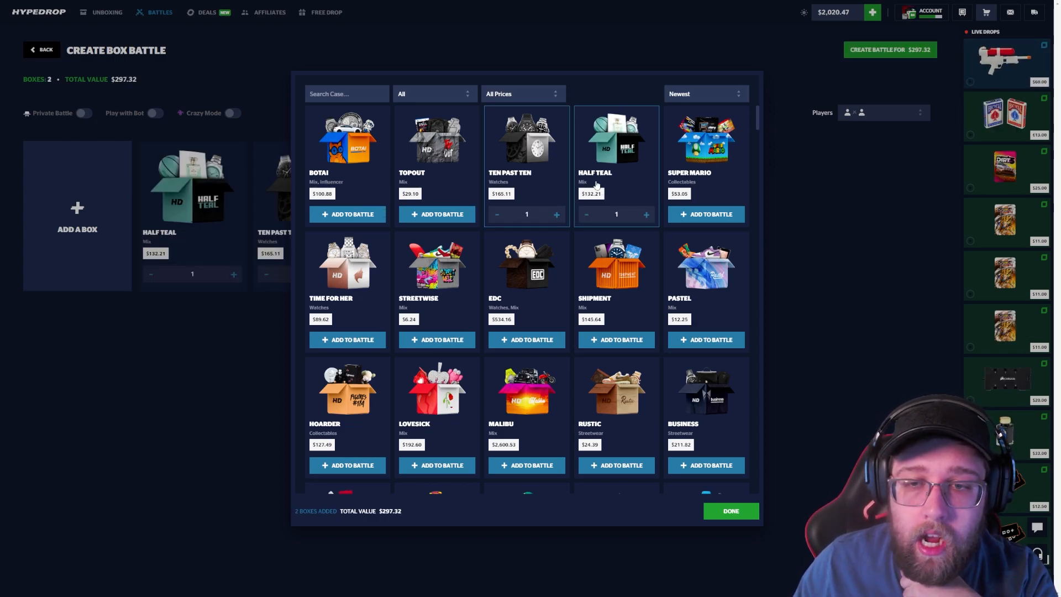
{"action": "scroll", "scroll_direction": "down", "scroll_amount": 3}
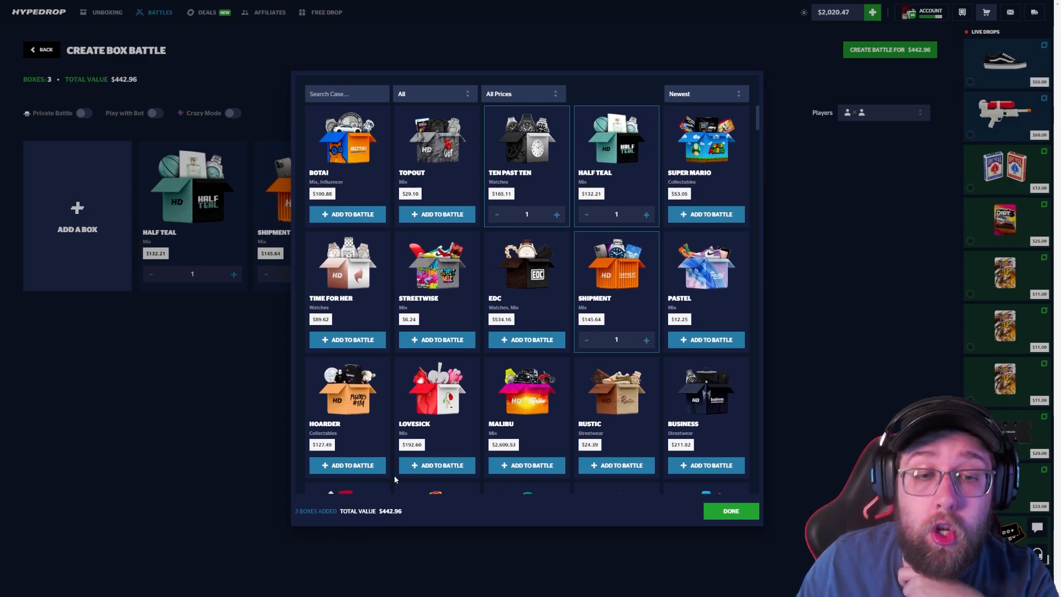
{"action": "left_click", "coordinate": [731, 511]}
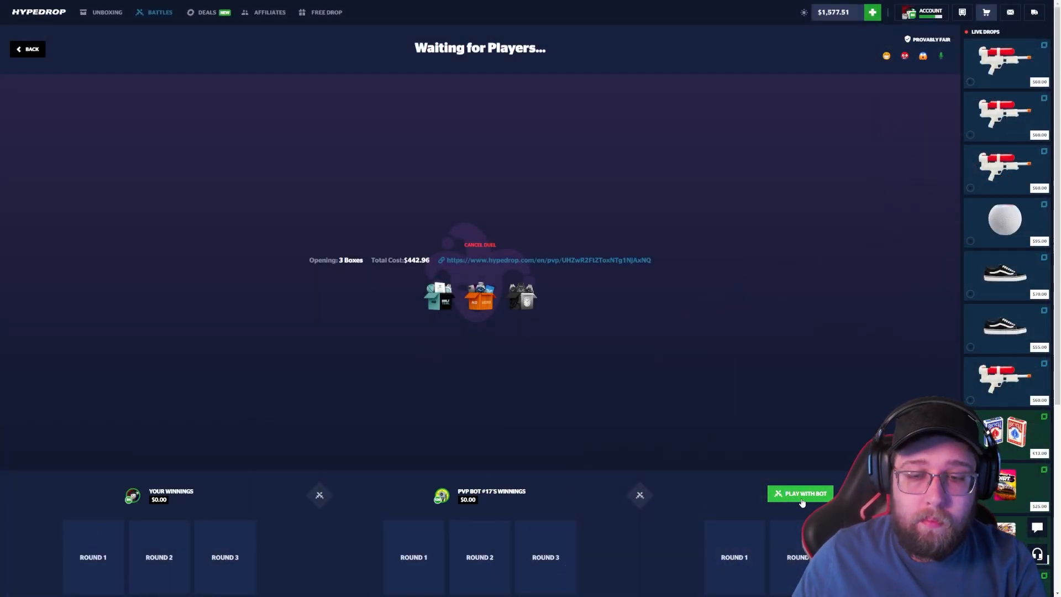
{"action": "left_click", "coordinate": [800, 494]}
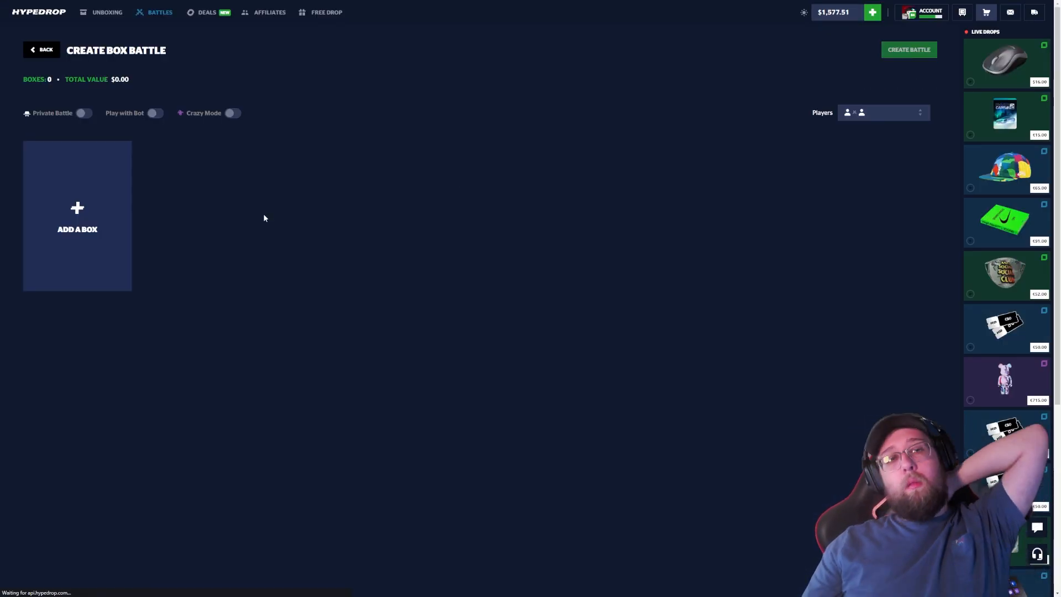
Add the EDC box and create the four-player $534.16 battle
{"action": "left_click", "coordinate": [78, 217]}
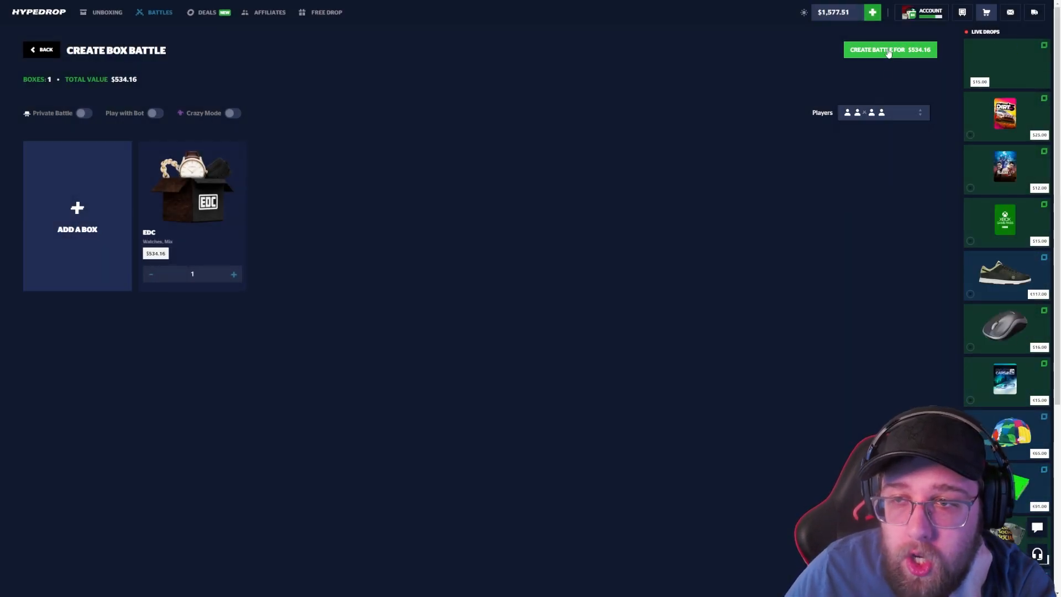
{"action": "left_click", "coordinate": [890, 50]}
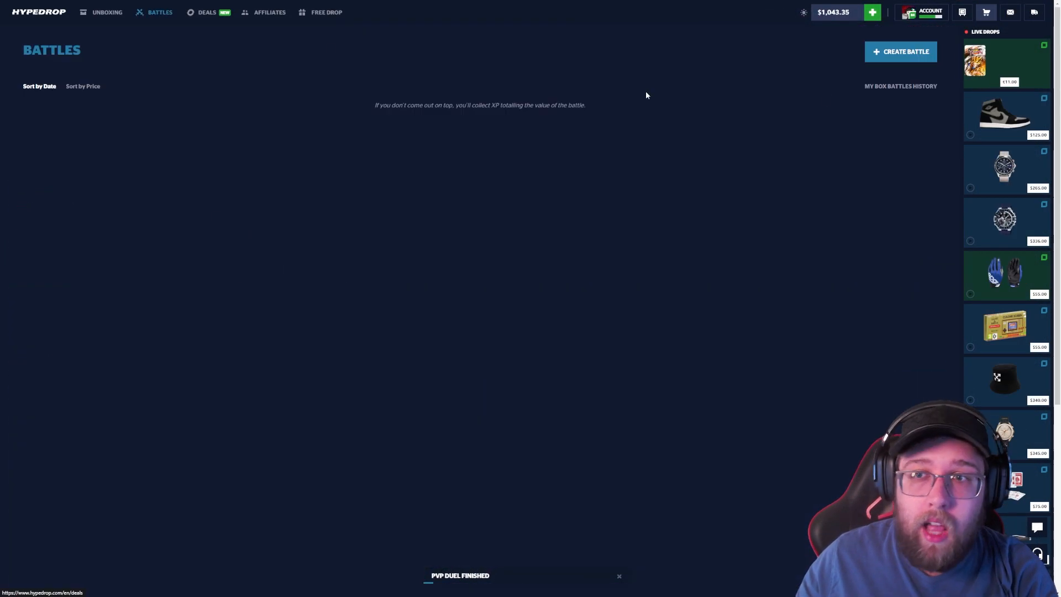
Sort the box picker by Price (Low to High), filter to 100+ and add the Ice Check box
{"action": "left_click", "coordinate": [901, 51]}
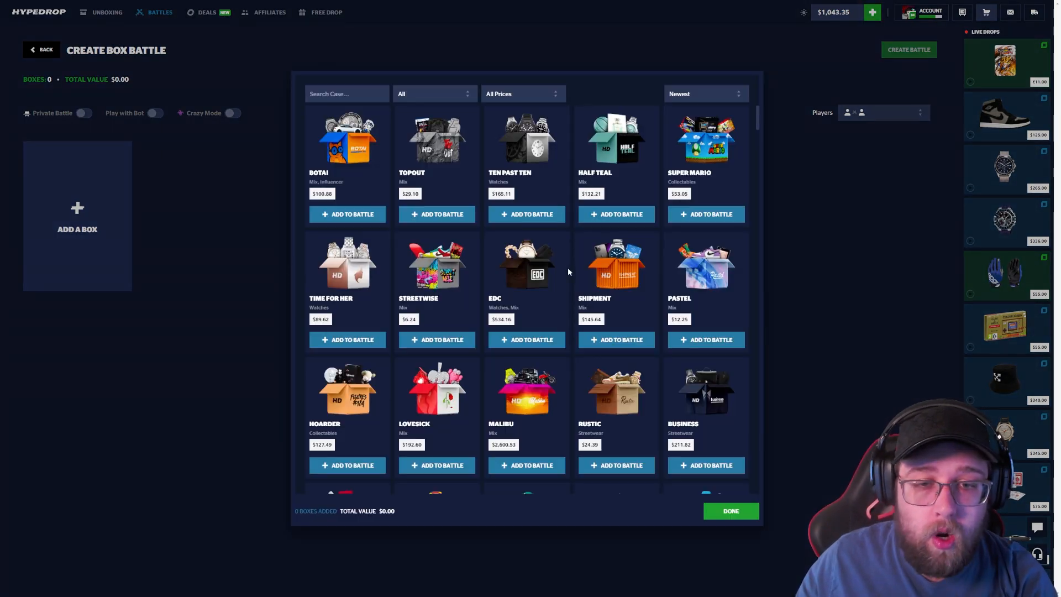
{"action": "left_click", "coordinate": [706, 93]}
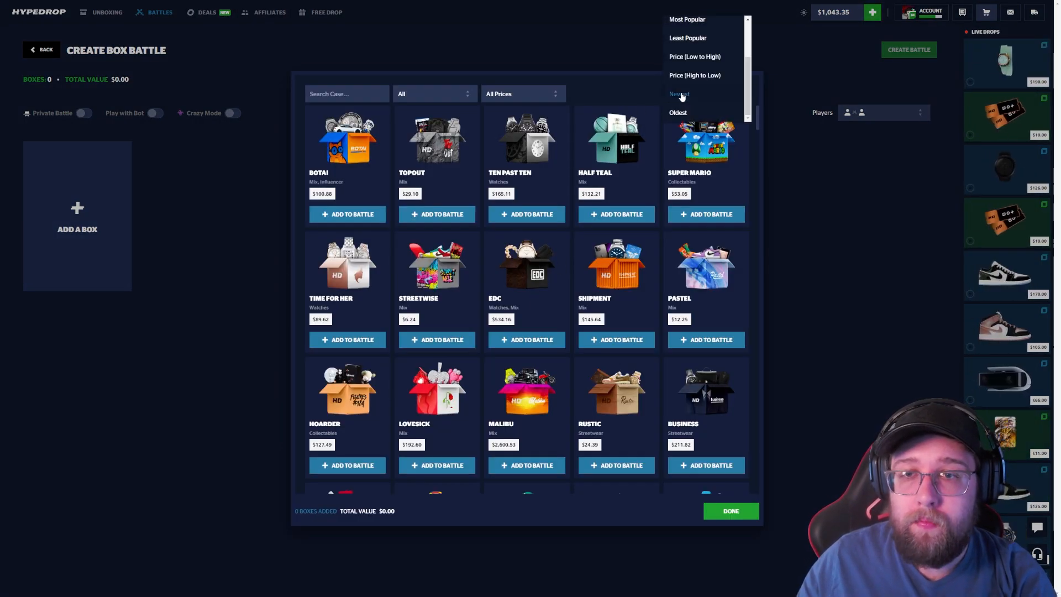
{"action": "left_click", "coordinate": [695, 58]}
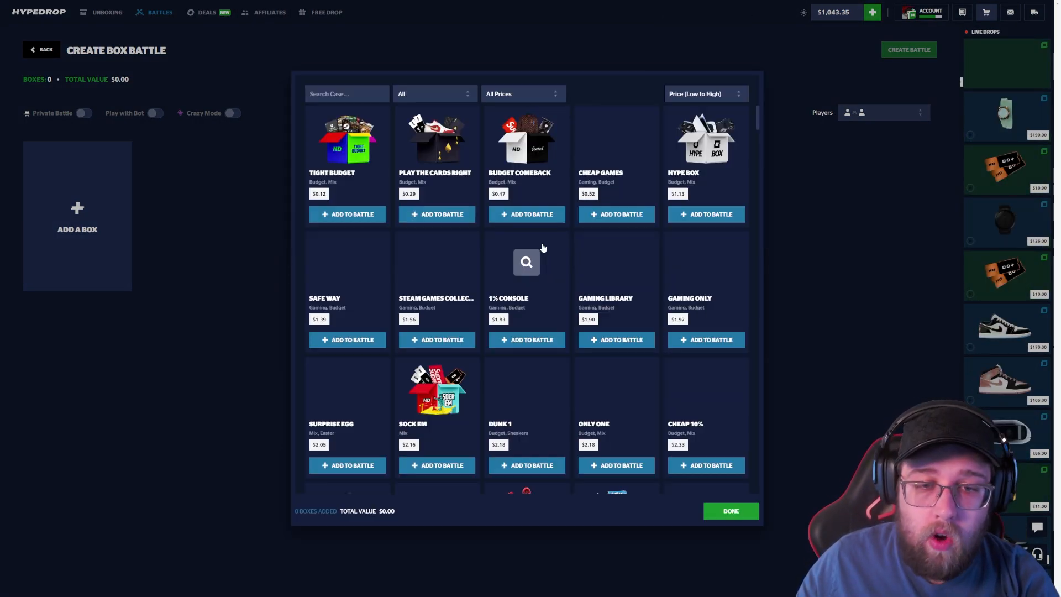
{"action": "scroll", "scroll_direction": "down", "scroll_amount": 3}
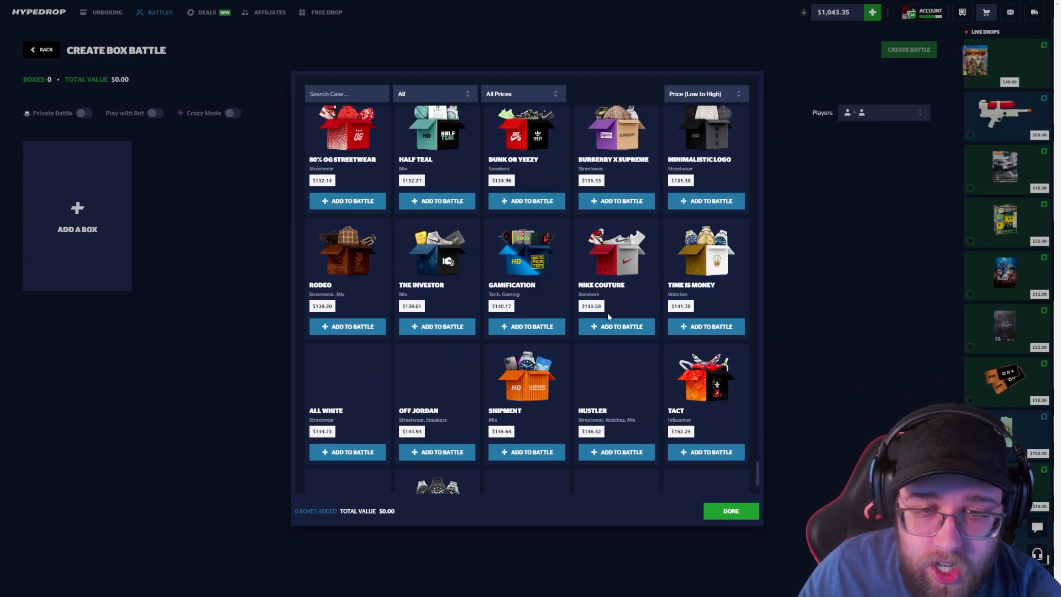
{"action": "scroll", "scroll_direction": "down", "scroll_amount": 3}
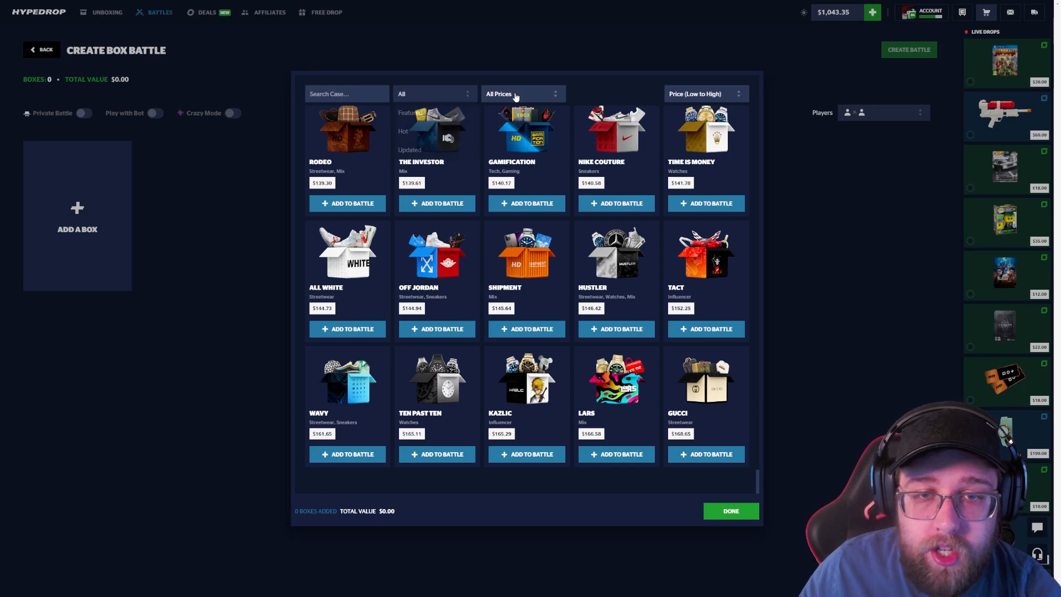
{"action": "left_click", "coordinate": [519, 92]}
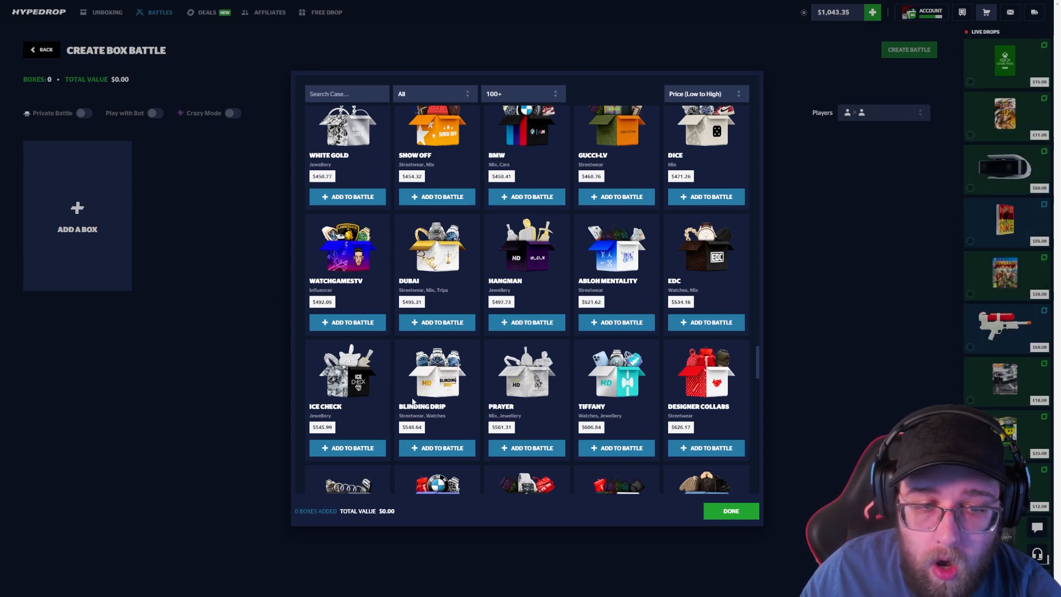
{"action": "left_click", "coordinate": [347, 448]}
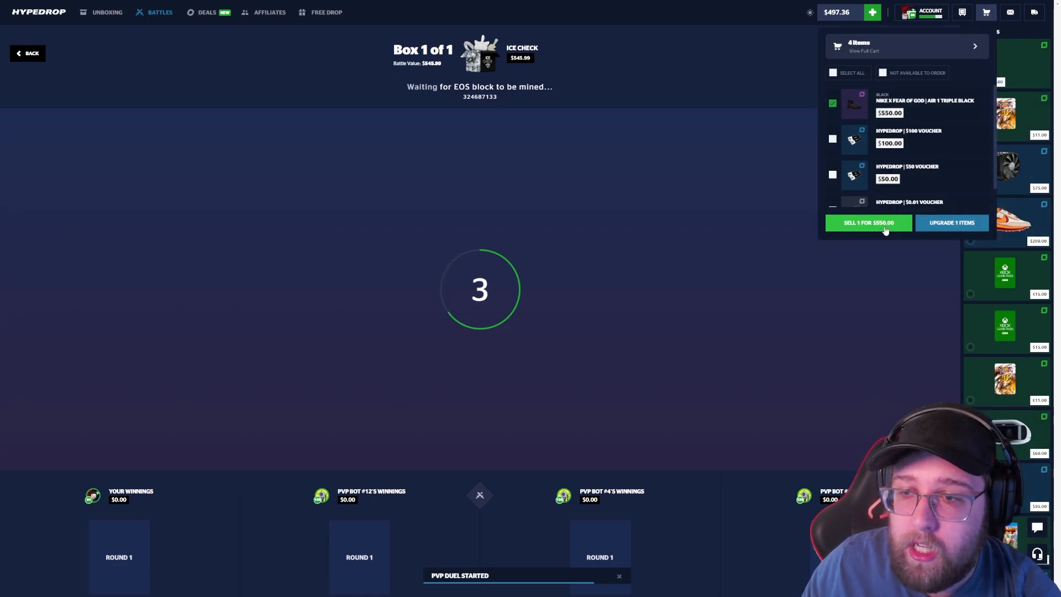
Sell the Nike x Fear of God Air 1 Triple Black sneakers for $550.00
{"action": "left_click", "coordinate": [869, 223]}
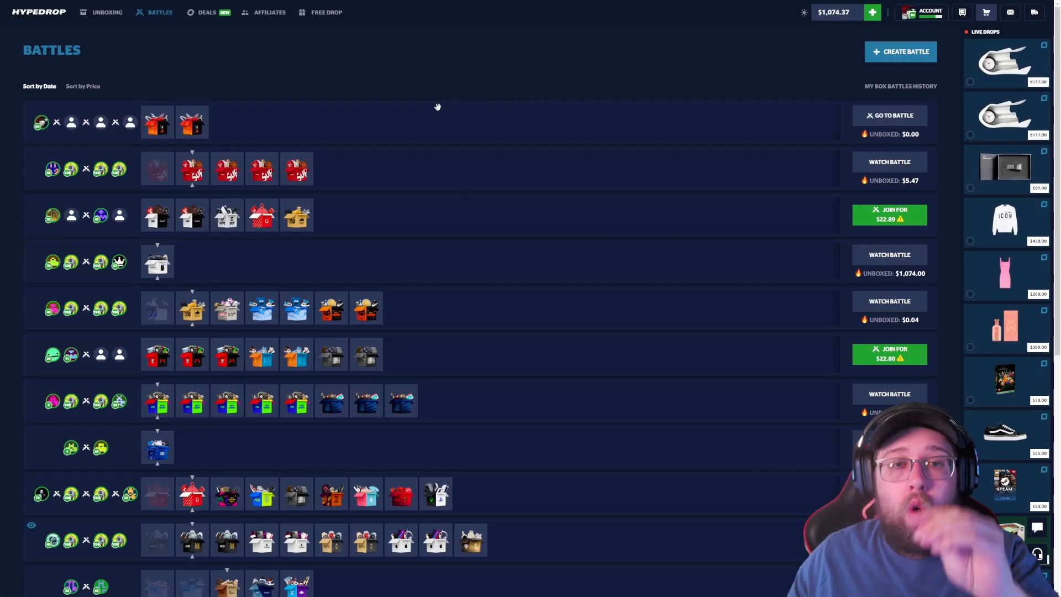
Begin a new box battle setup with the box catalogue shown
{"action": "left_click", "coordinate": [890, 115]}
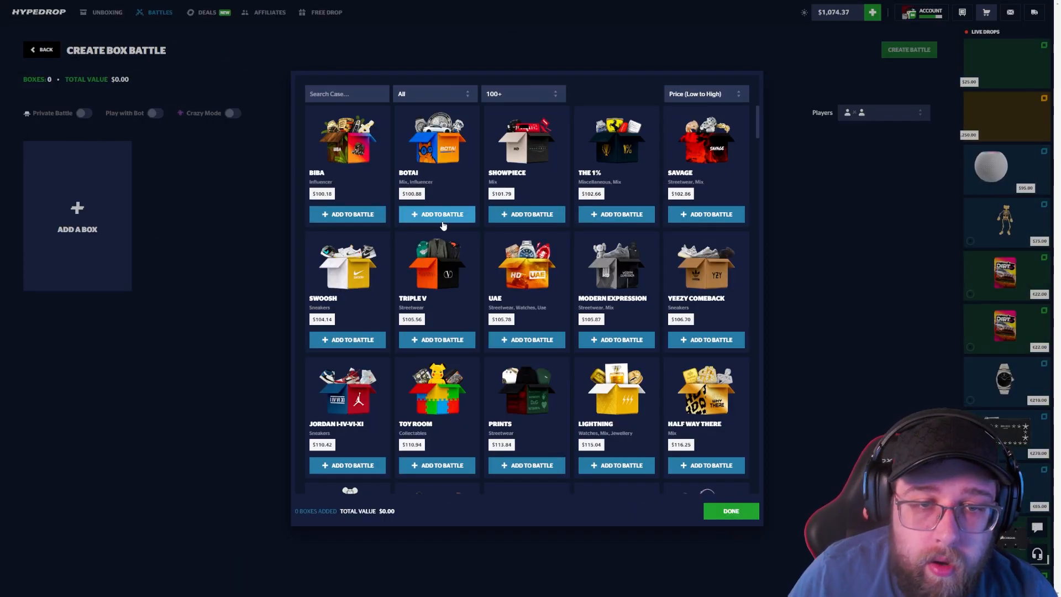
Add two BOTAI boxes worth $201.76 and launch the battle
{"action": "left_click", "coordinate": [436, 215]}
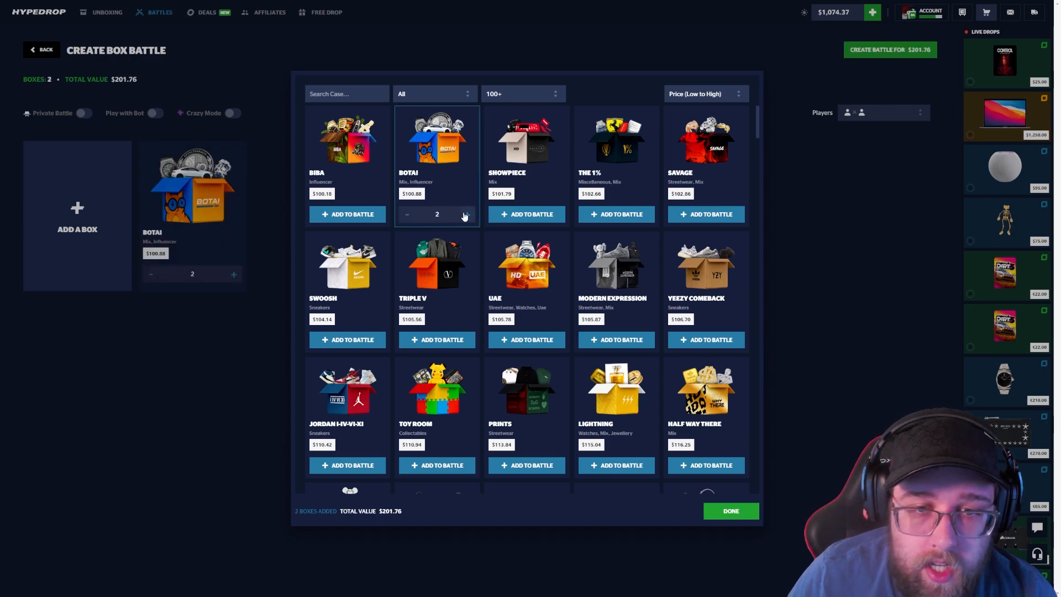
{"action": "left_click", "coordinate": [467, 215]}
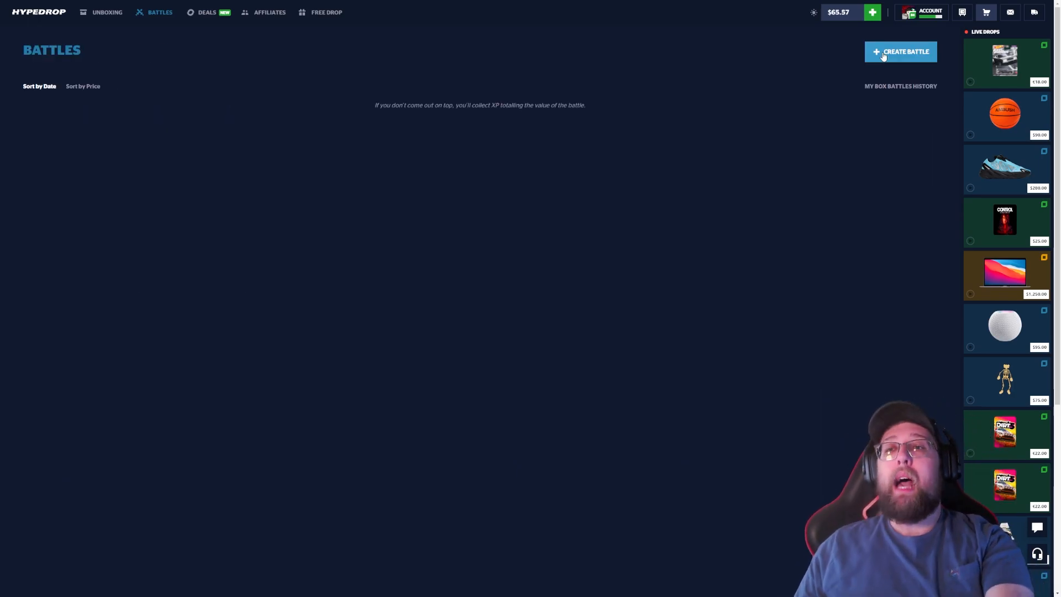
Finish the battle at $2,098.92 balance and move to the Deals page of watches
{"action": "left_click", "coordinate": [901, 51]}
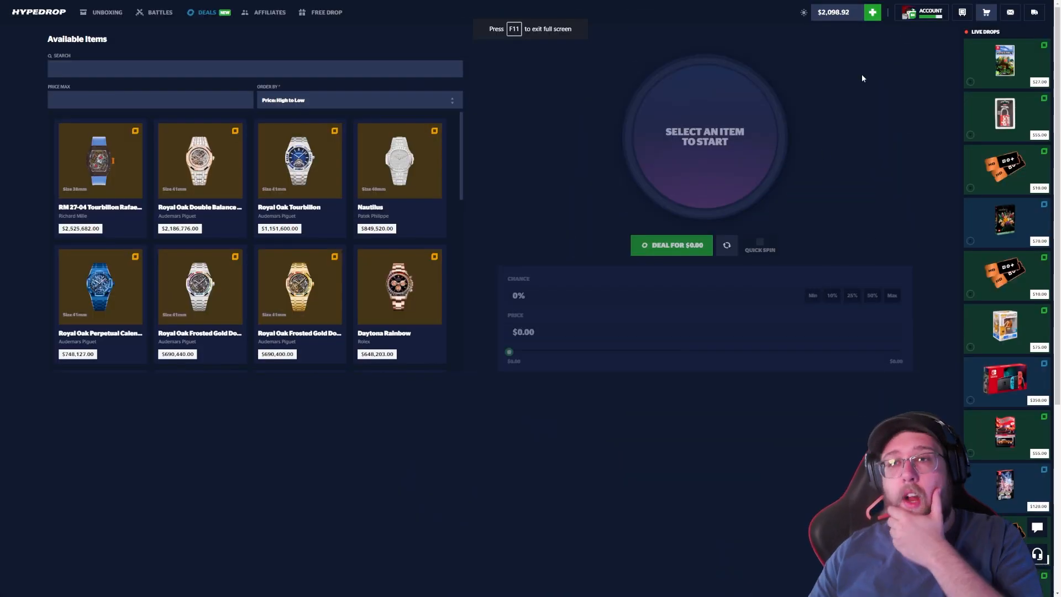
Dismiss the Deposit panel and return to the Battles list with balance $2,098.92
{"action": "left_click", "coordinate": [873, 11]}
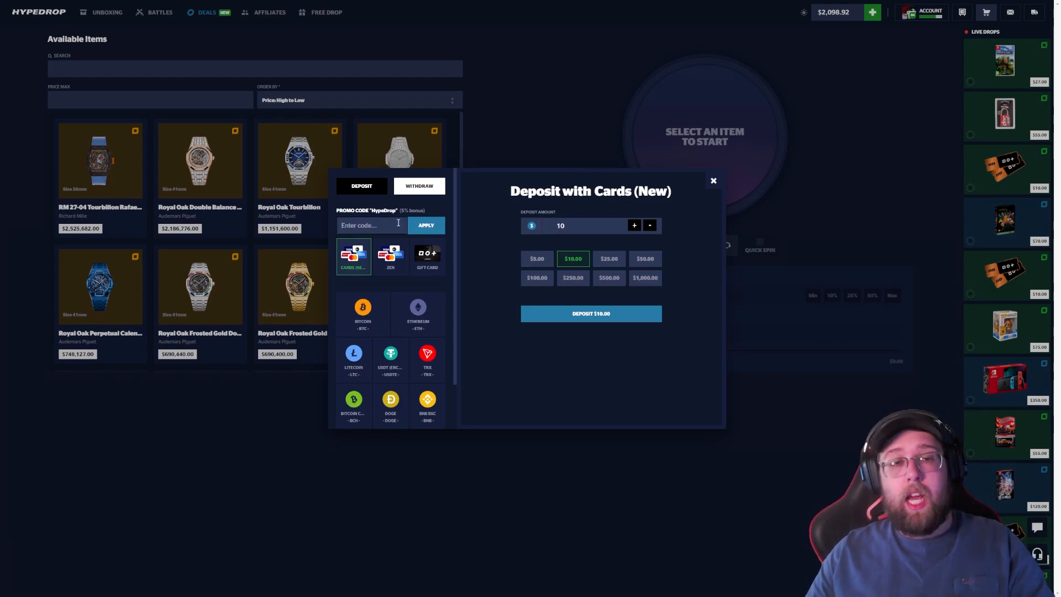
{"action": "left_click", "coordinate": [714, 181]}
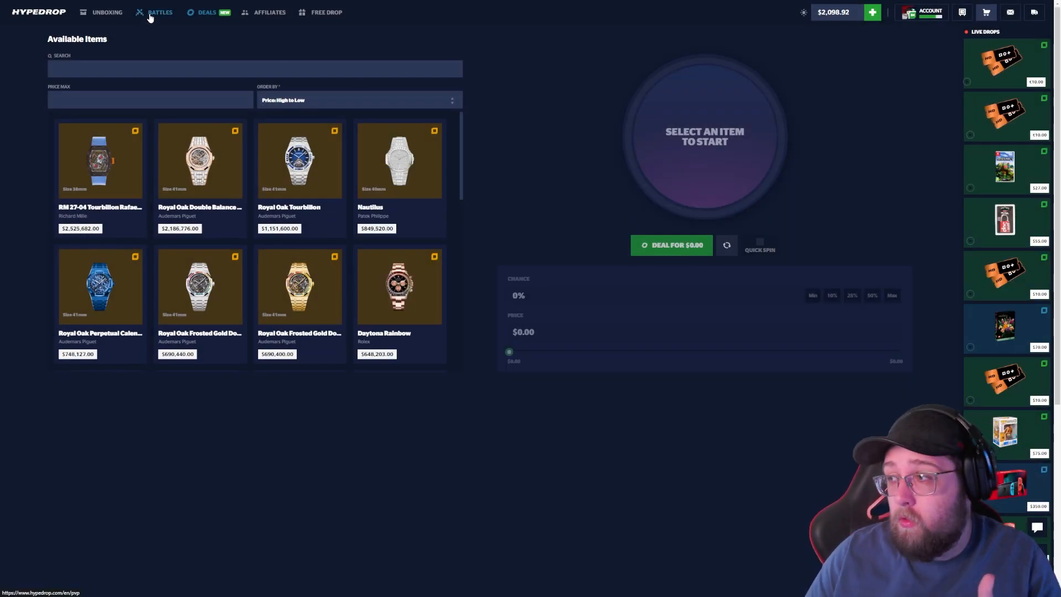
{"action": "left_click", "coordinate": [159, 13]}
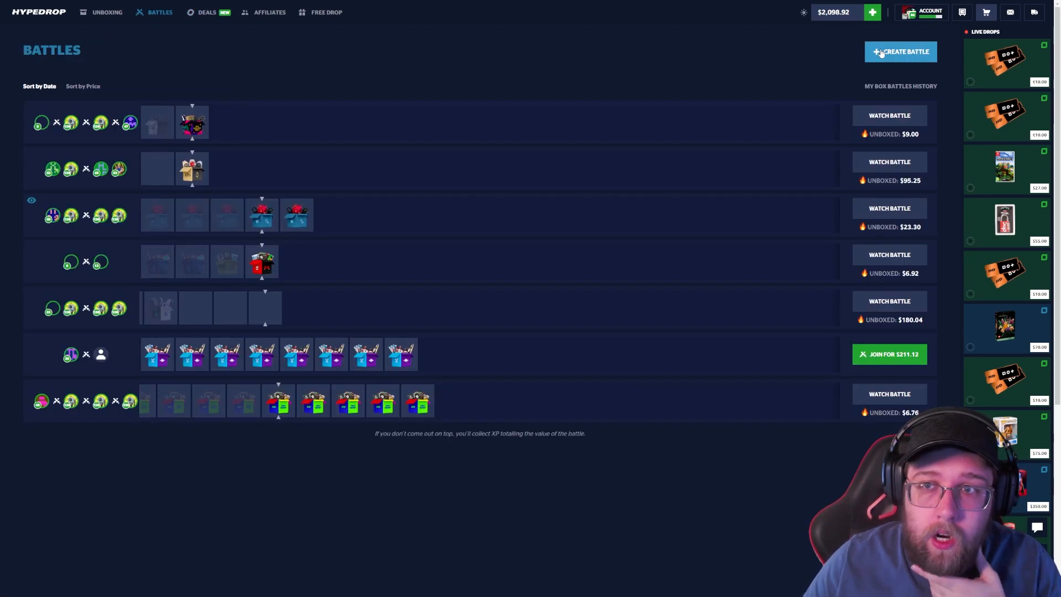
Start a new box battle with the box price filter kept at 100+
{"action": "left_click", "coordinate": [899, 50]}
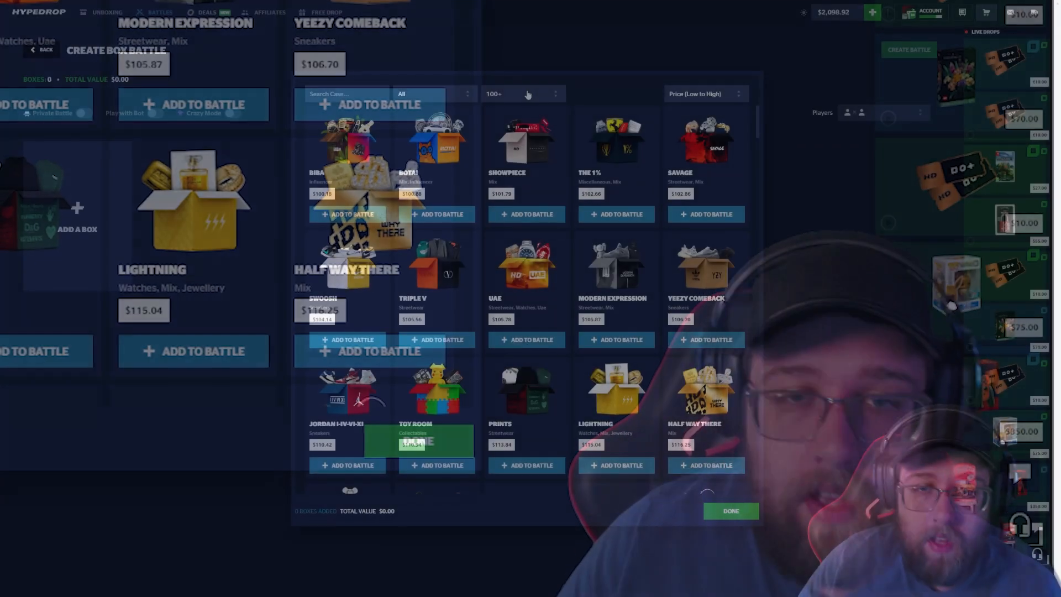
{"action": "left_click", "coordinate": [524, 93]}
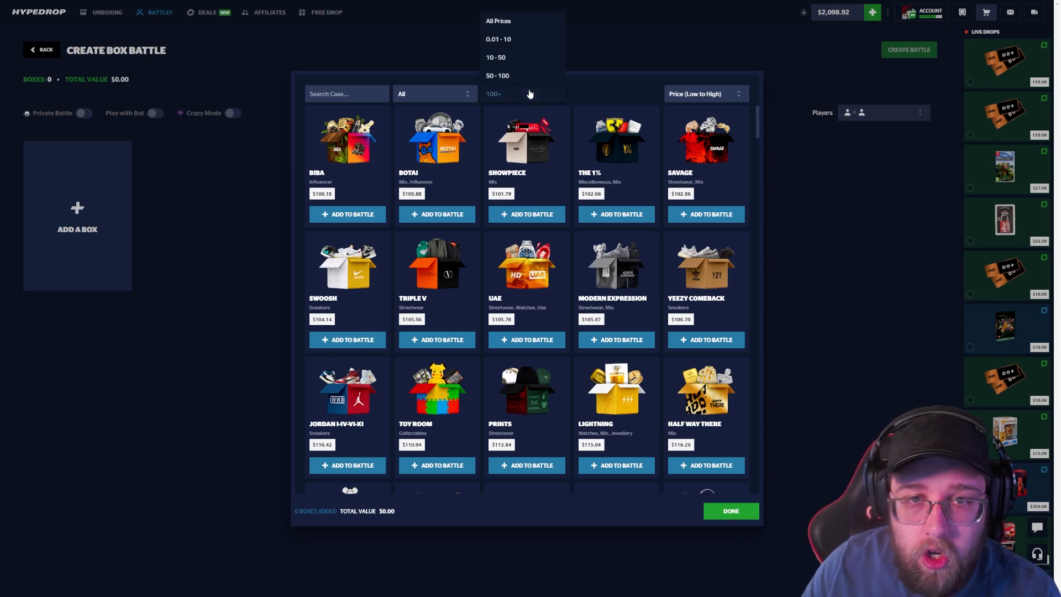
{"action": "left_click", "coordinate": [502, 75]}
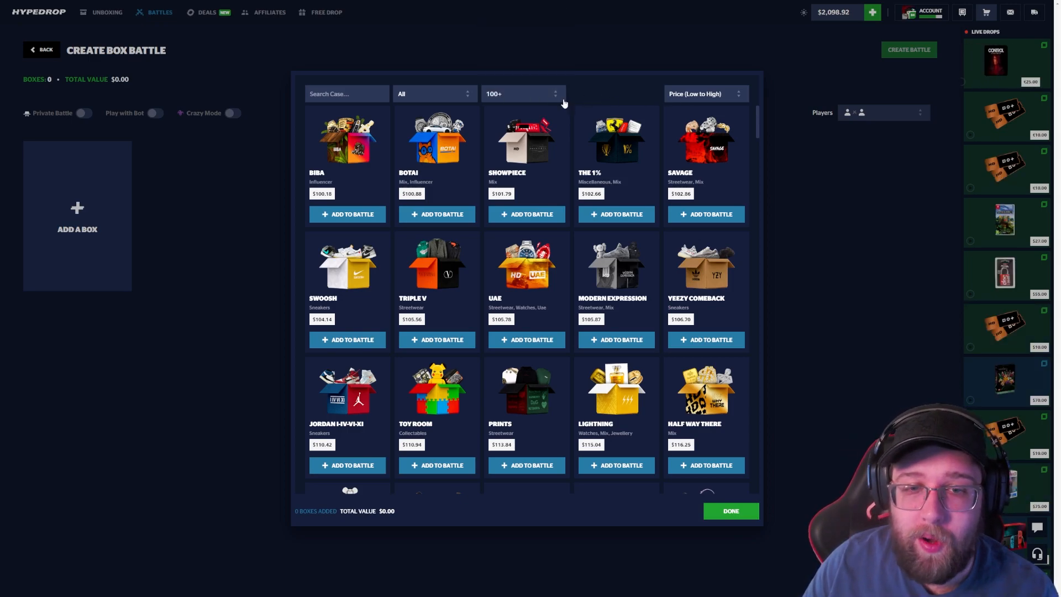
Add boxes including San Chicago to the battle, bringing it to five boxes worth $2,091.60
{"action": "scroll", "scroll_direction": "down", "scroll_amount": 3}
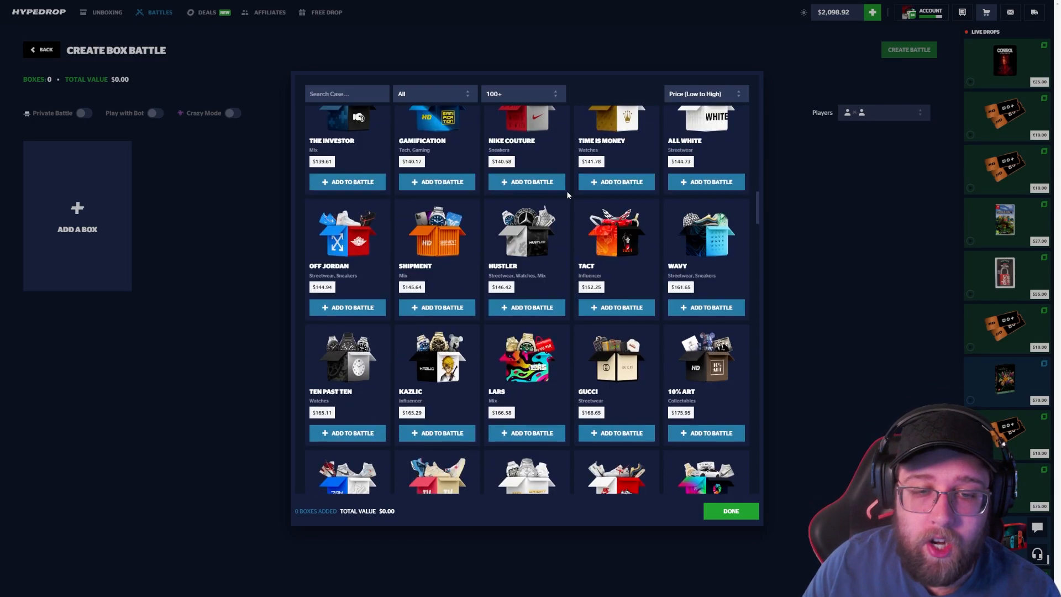
{"action": "scroll", "scroll_direction": "down", "scroll_amount": 3}
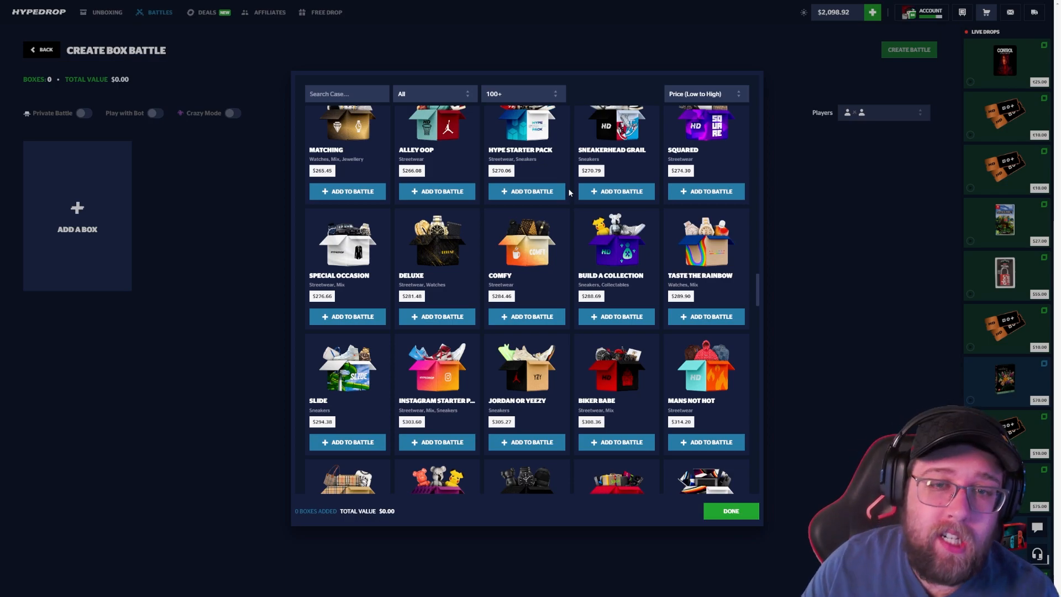
{"action": "scroll", "scroll_direction": "down", "scroll_amount": 3}
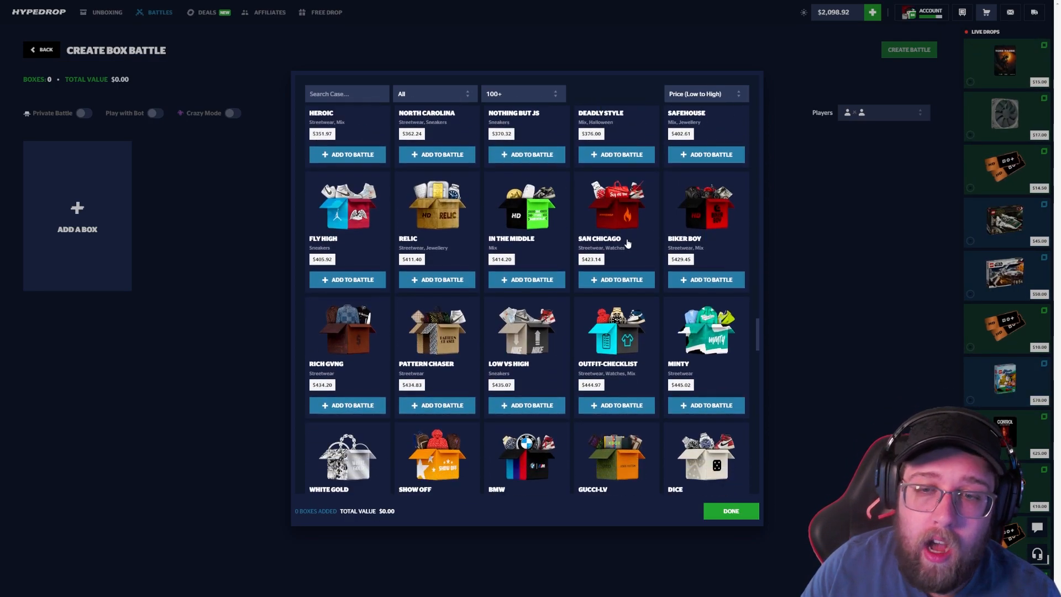
{"action": "scroll", "scroll_direction": "down", "scroll_amount": 3}
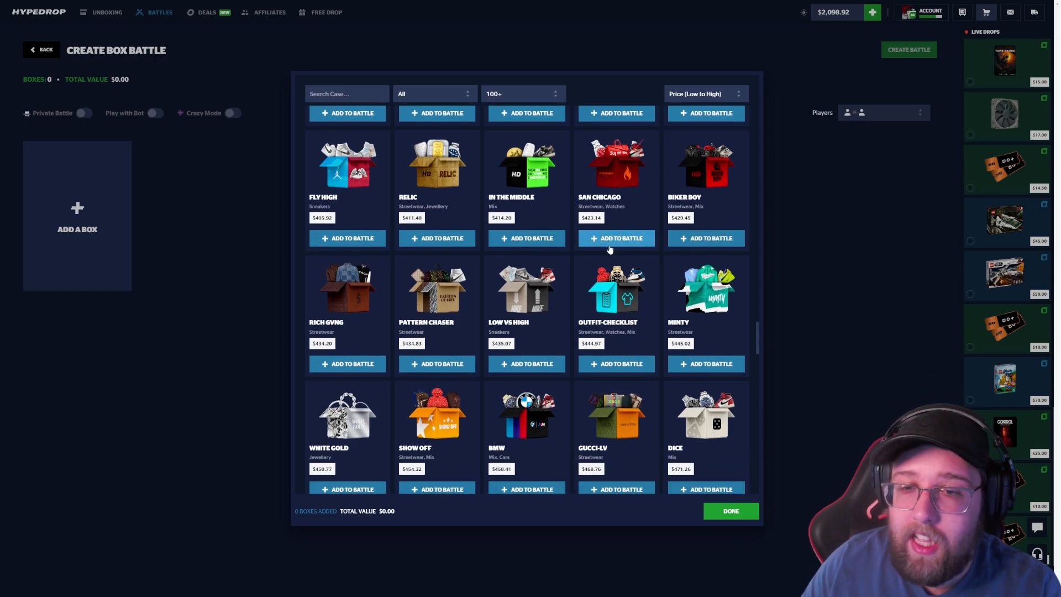
{"action": "left_click", "coordinate": [617, 238]}
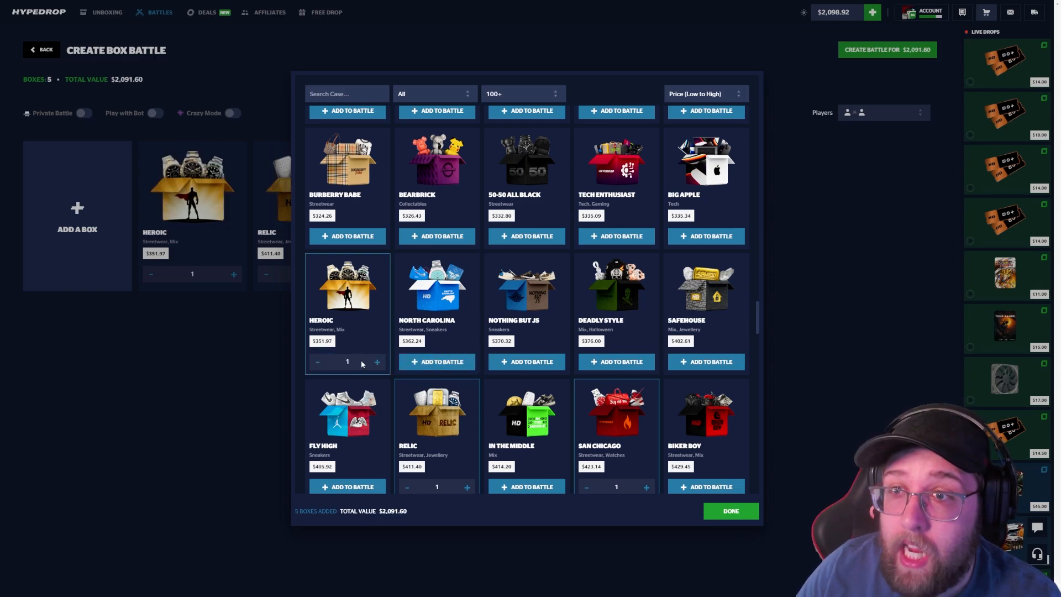
{"action": "left_click", "coordinate": [731, 510]}
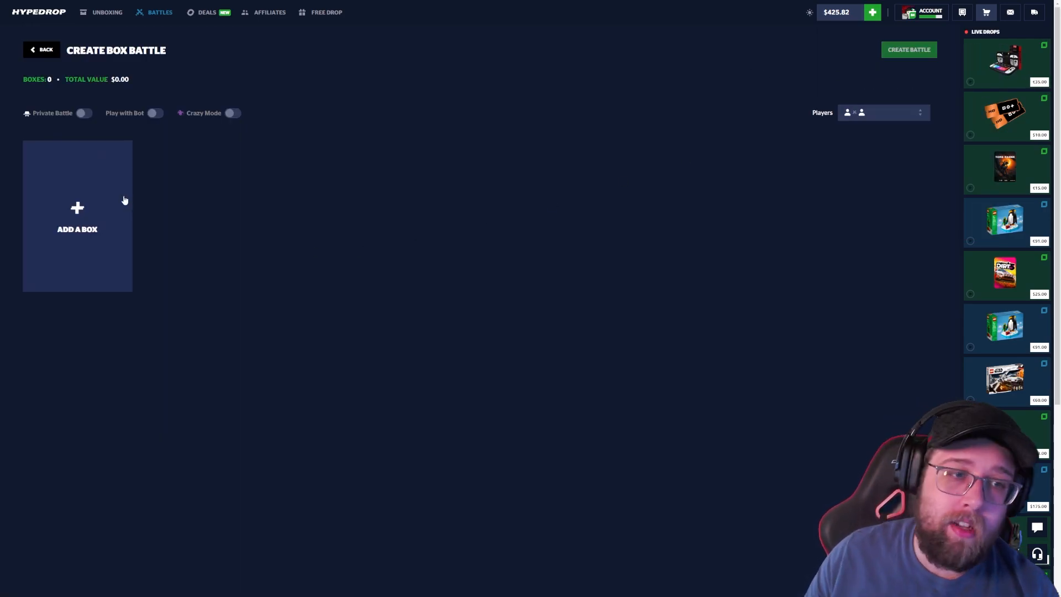
Show the 100+ box catalogue, cheapest first, for the new battle without adding anything
{"action": "left_click", "coordinate": [78, 217]}
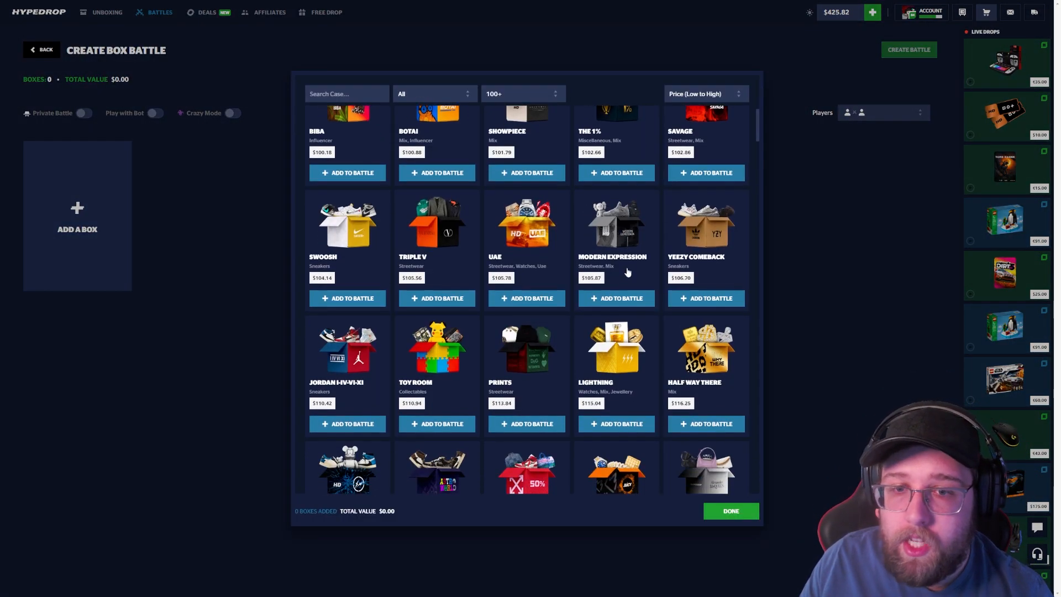
{"action": "scroll", "scroll_direction": "down", "scroll_amount": 3}
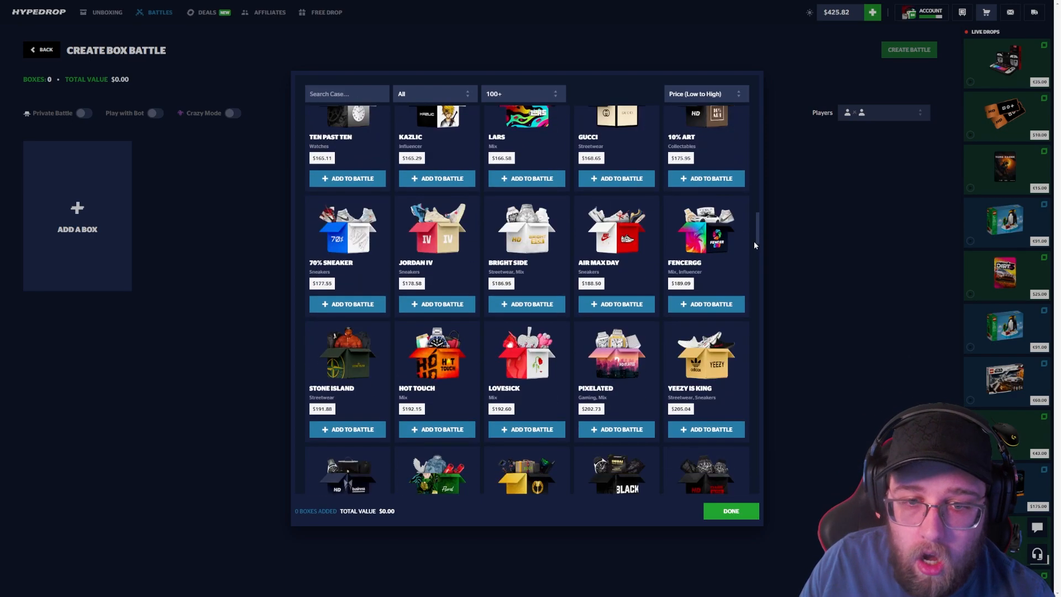
{"action": "scroll", "scroll_direction": "down", "scroll_amount": 3}
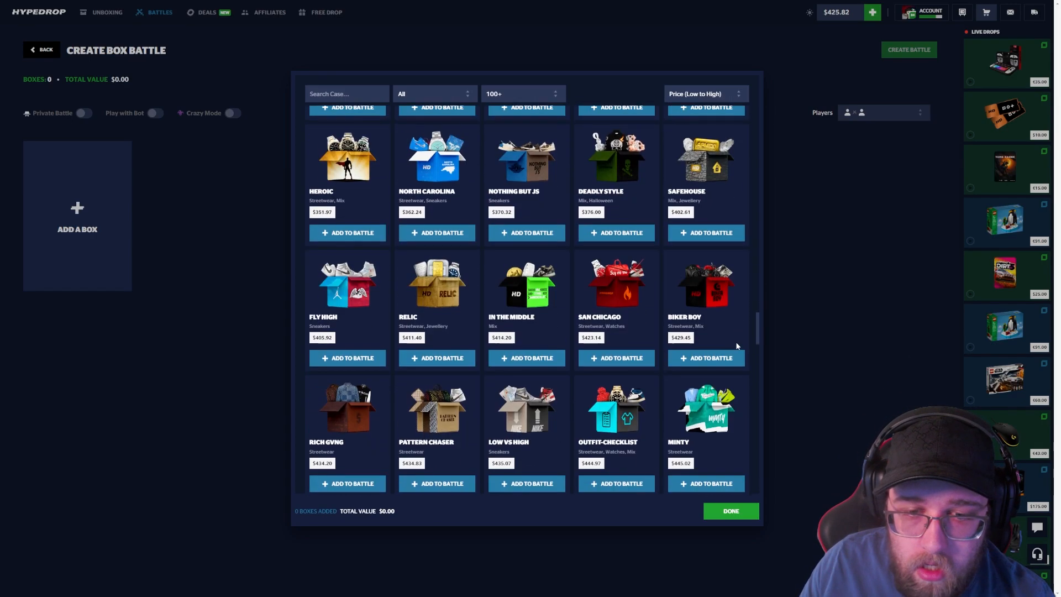